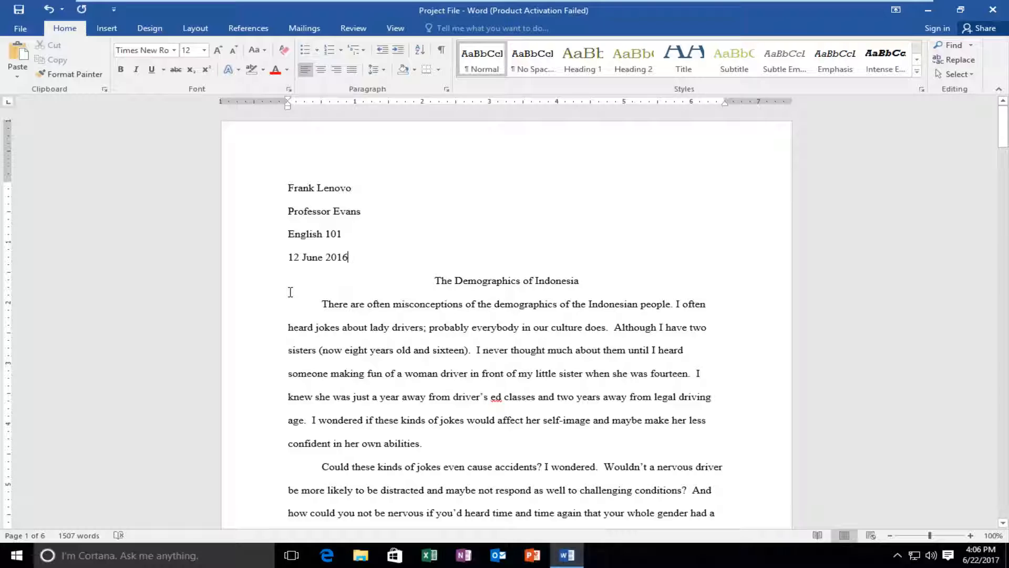
pyautogui.moveTo(306, 362)
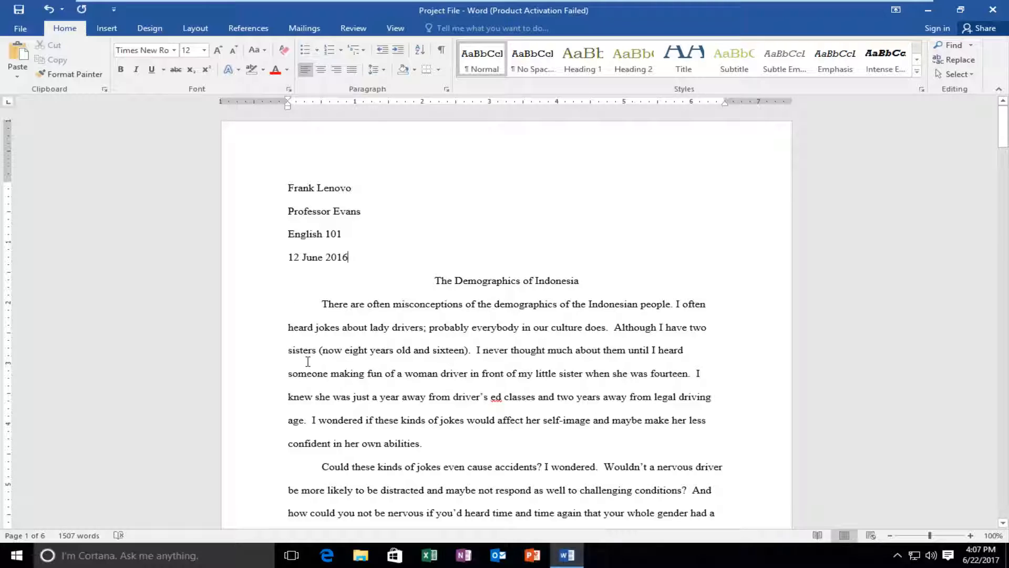
pyautogui.moveTo(195, 28)
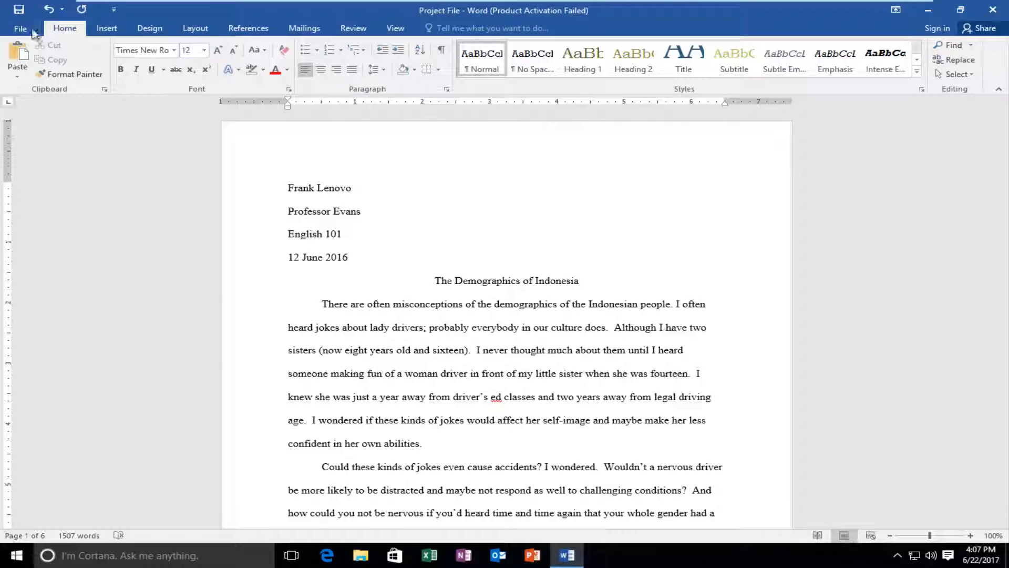
# - Switch the ribbon to Layout so the Page Setup group with Line Numbers is available
pyautogui.click(195, 27)
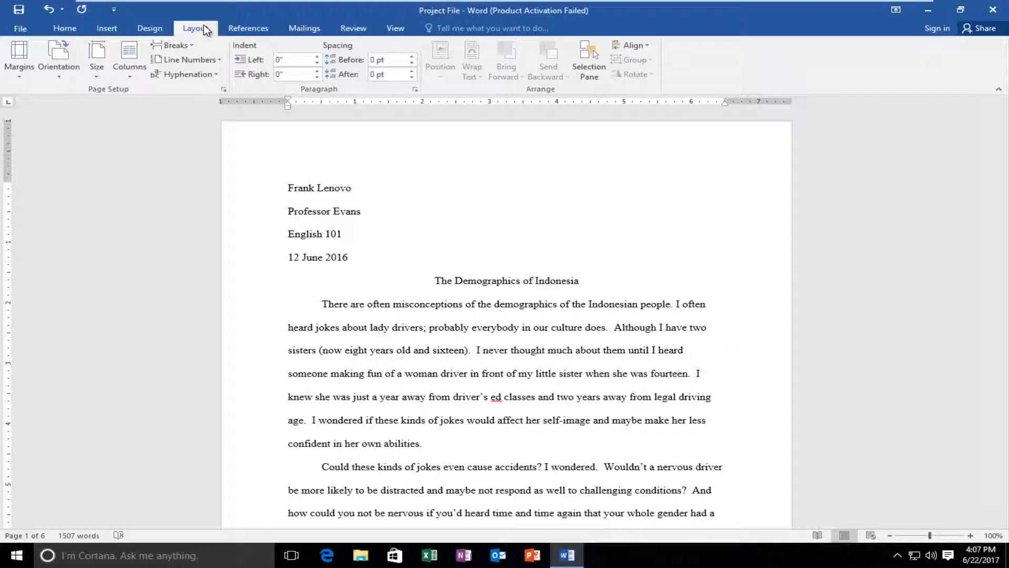
pyautogui.click(348, 257)
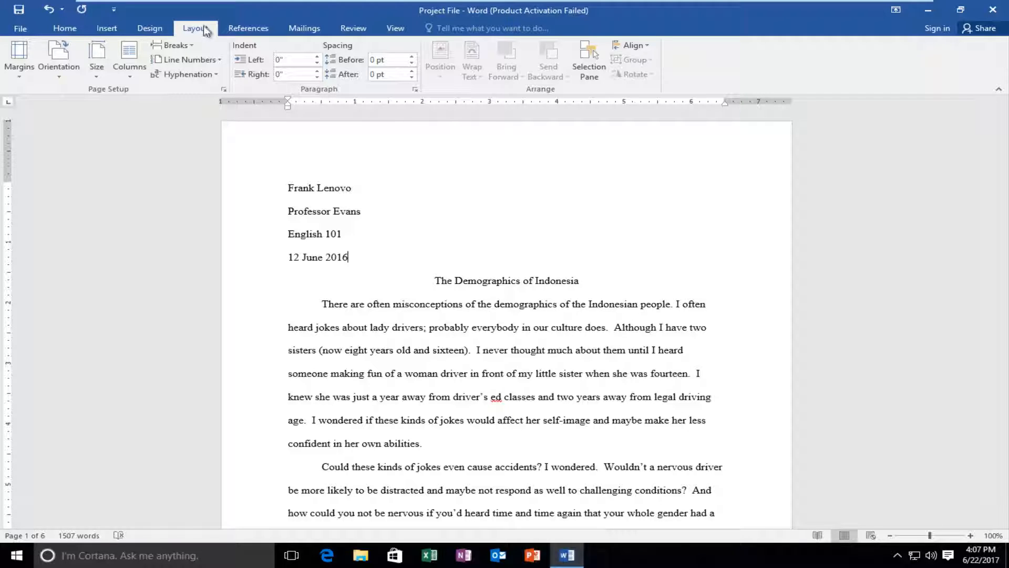
pyautogui.moveTo(188, 59)
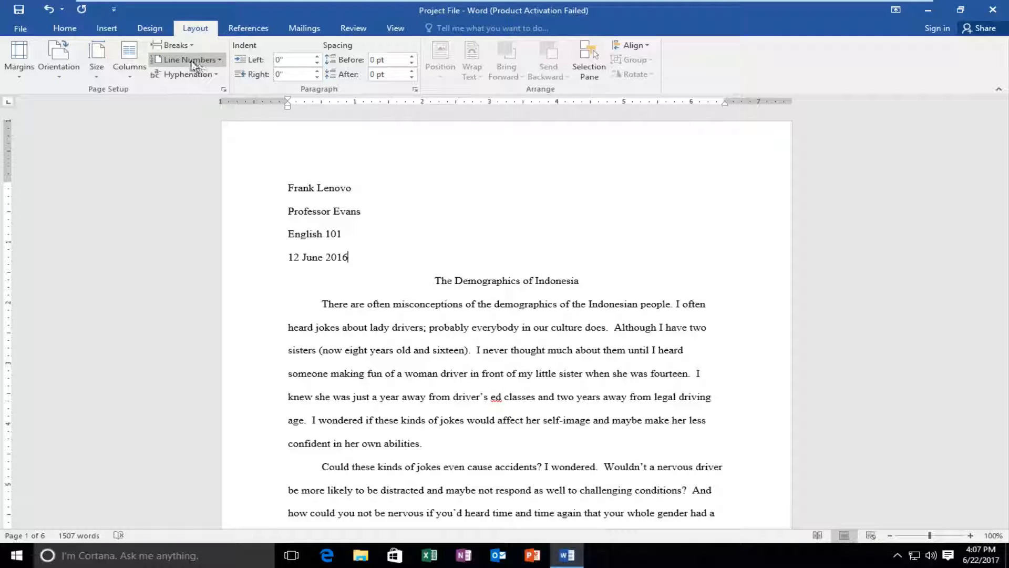
pyautogui.moveTo(187, 59)
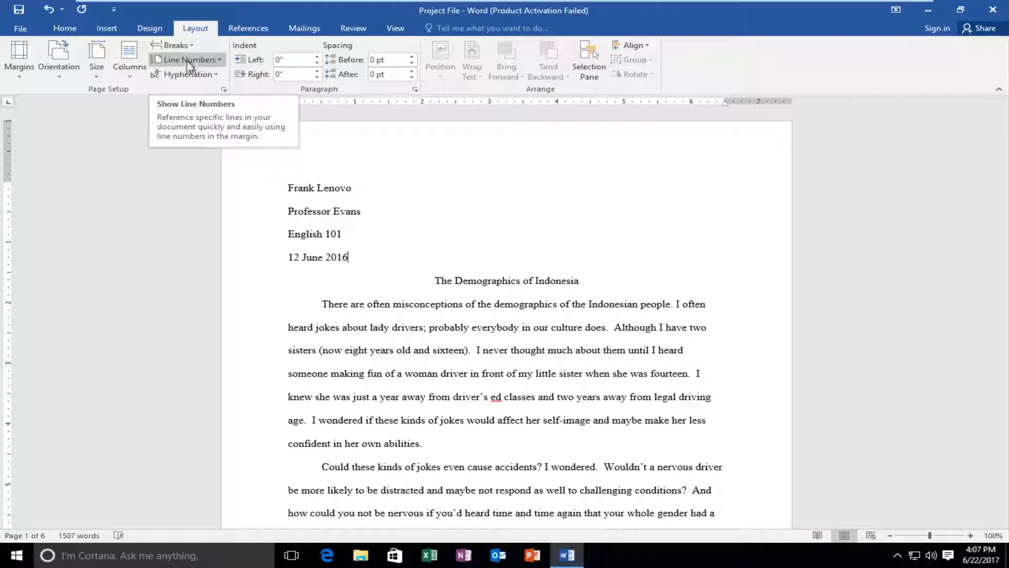
pyautogui.moveTo(202, 62)
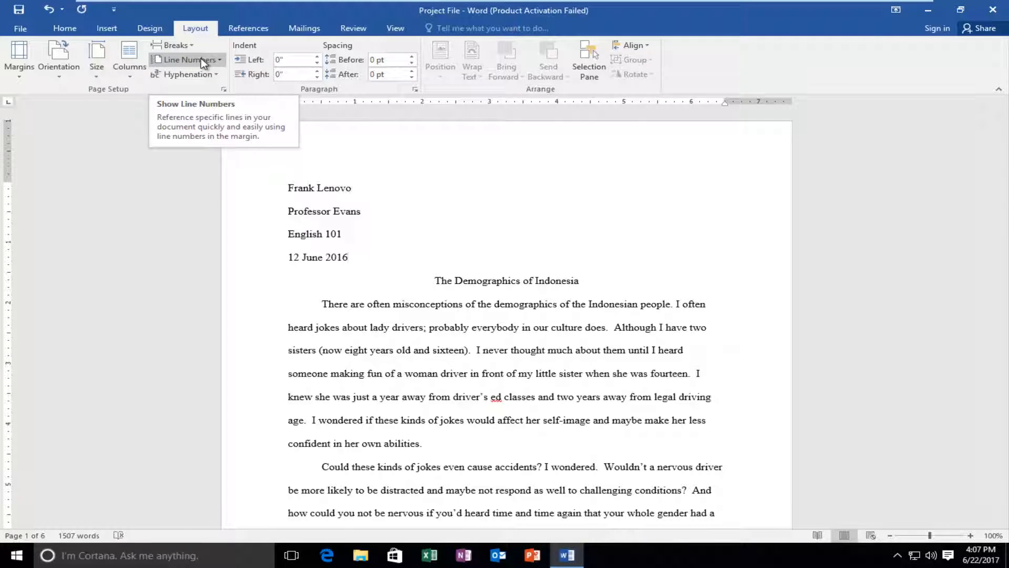
# - Show the Line Numbers choices: None, Continuous, Restart Each Page and the rest
pyautogui.click(187, 59)
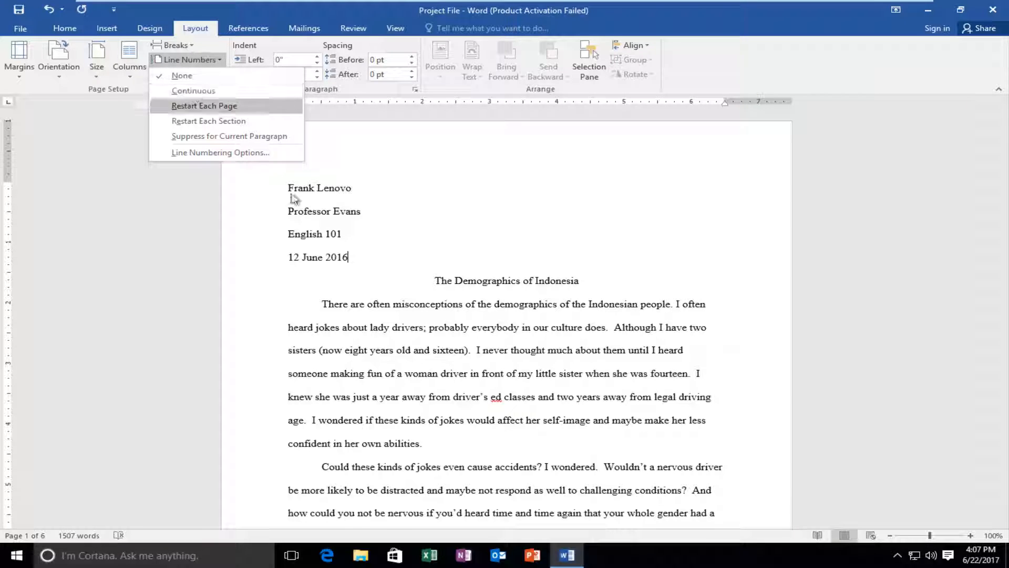
pyautogui.moveTo(194, 90)
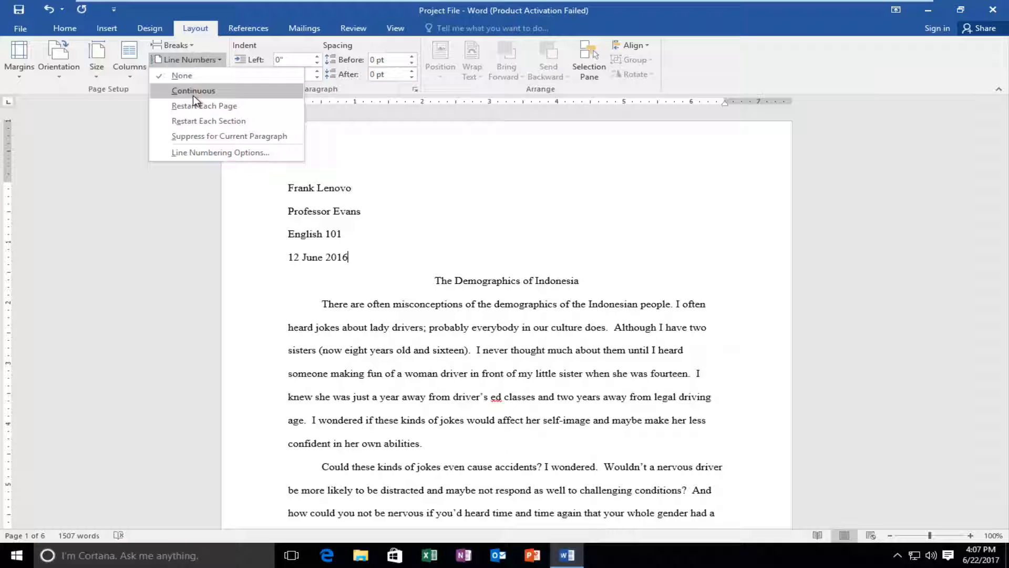
pyautogui.moveTo(204, 105)
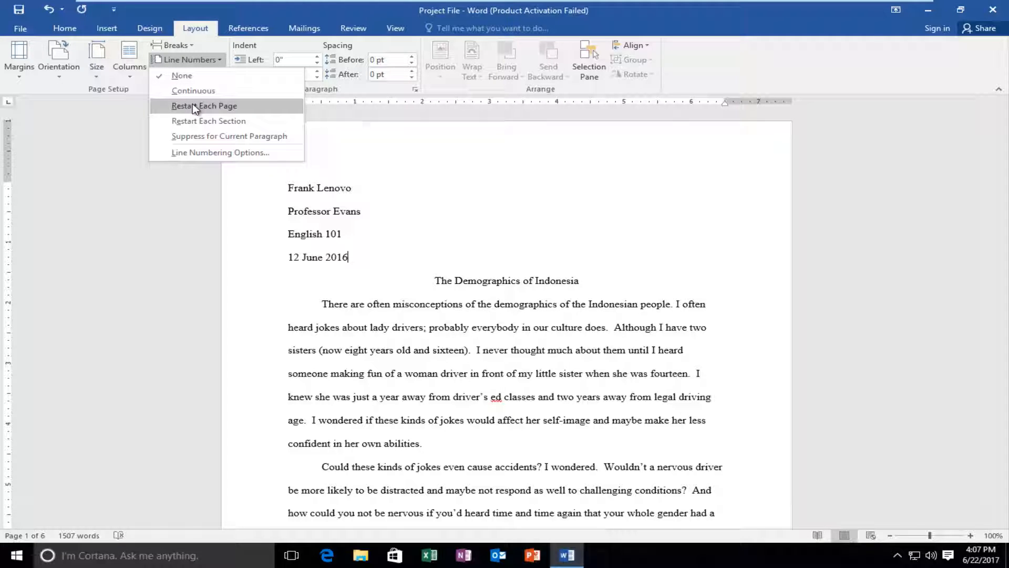
pyautogui.moveTo(324, 460)
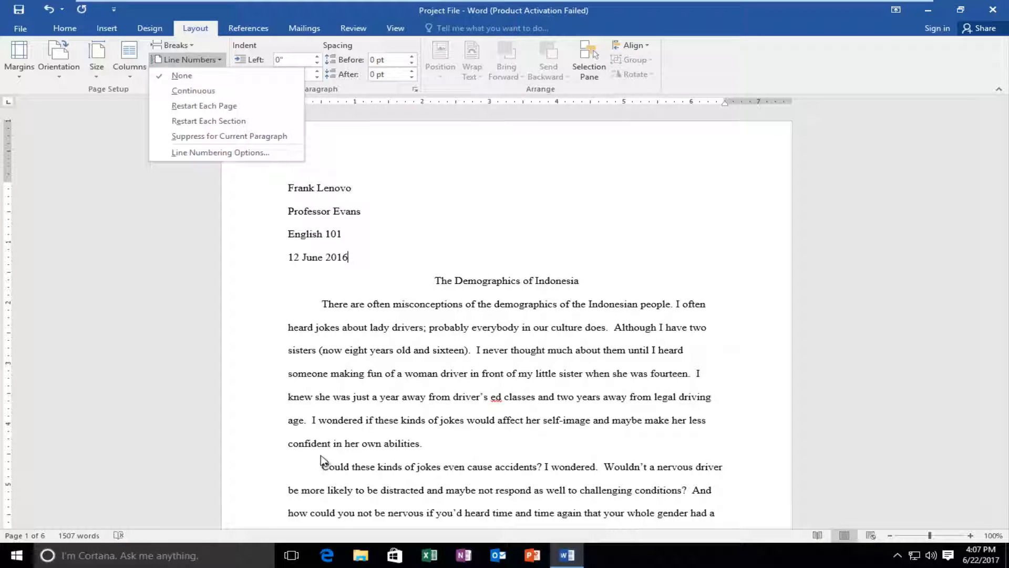
pyautogui.moveTo(204, 105)
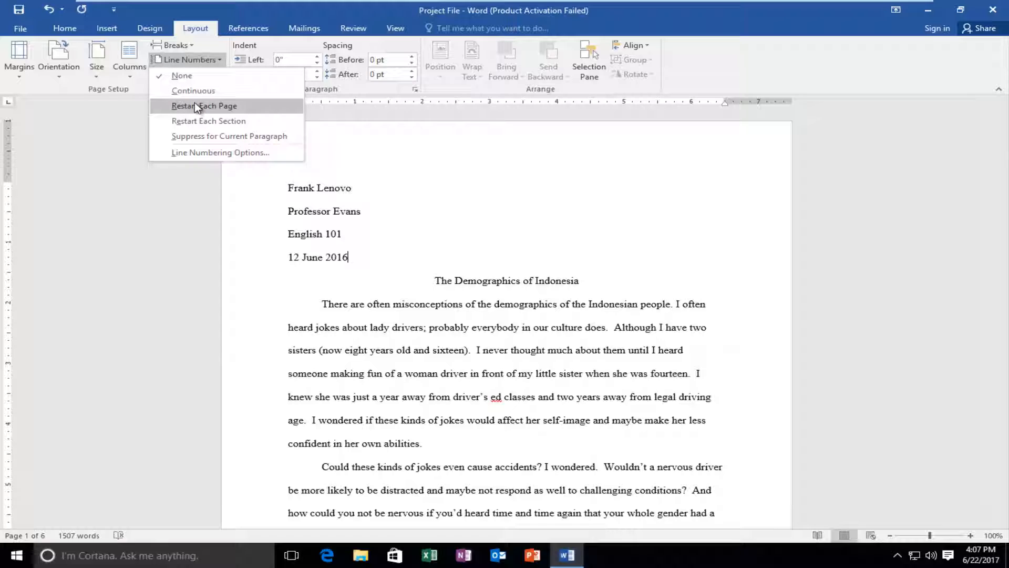
pyautogui.moveTo(208, 120)
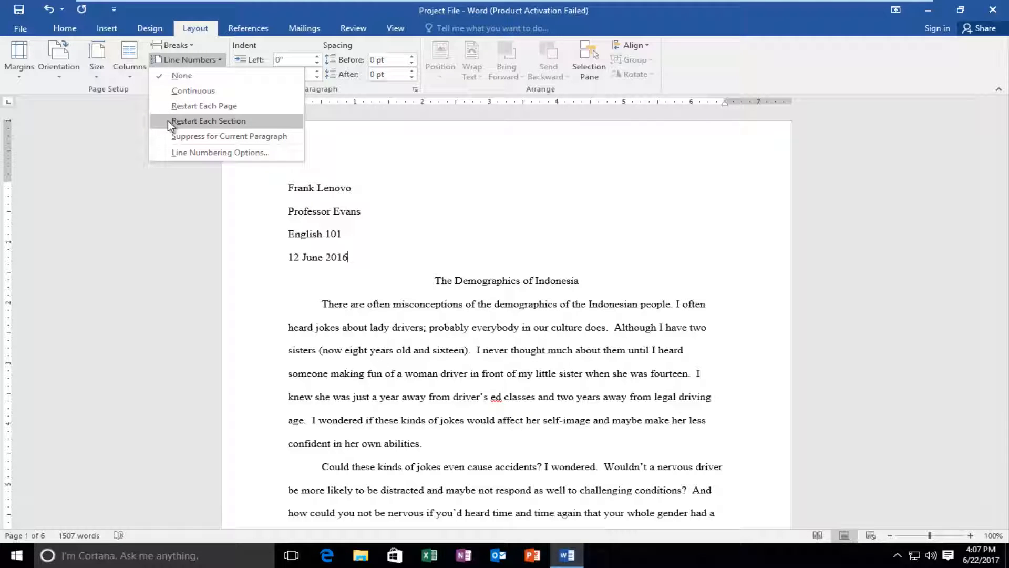
pyautogui.moveTo(168, 122)
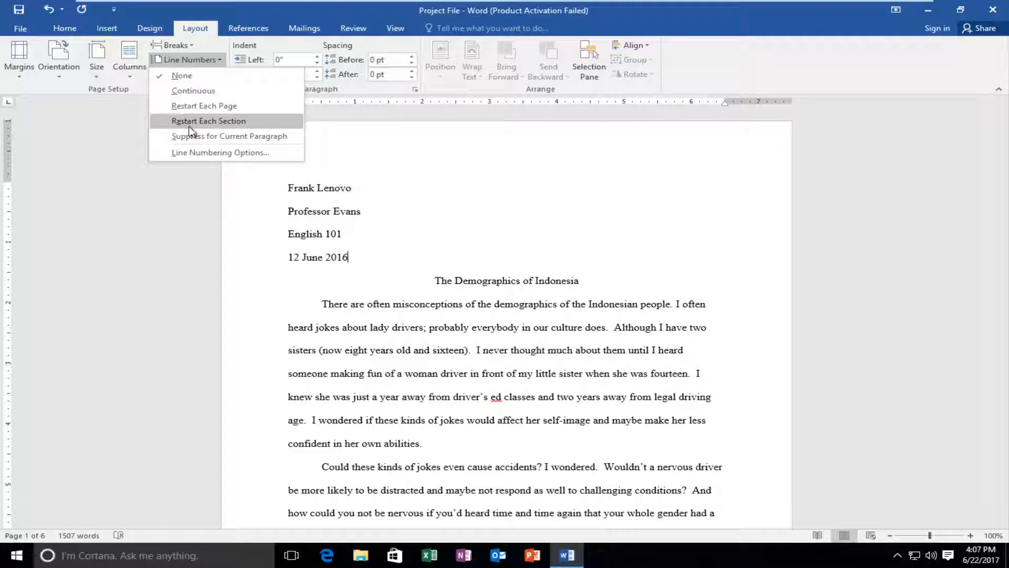
pyautogui.moveTo(229, 136)
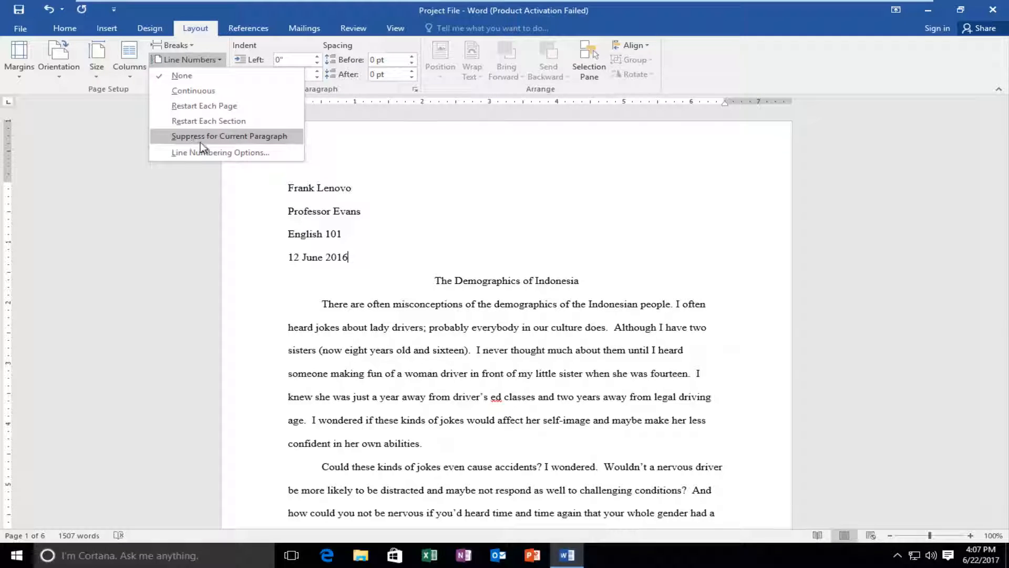
# - Apply Continuous line numbering from 1 and check it runs through the page breaks
pyautogui.click(193, 91)
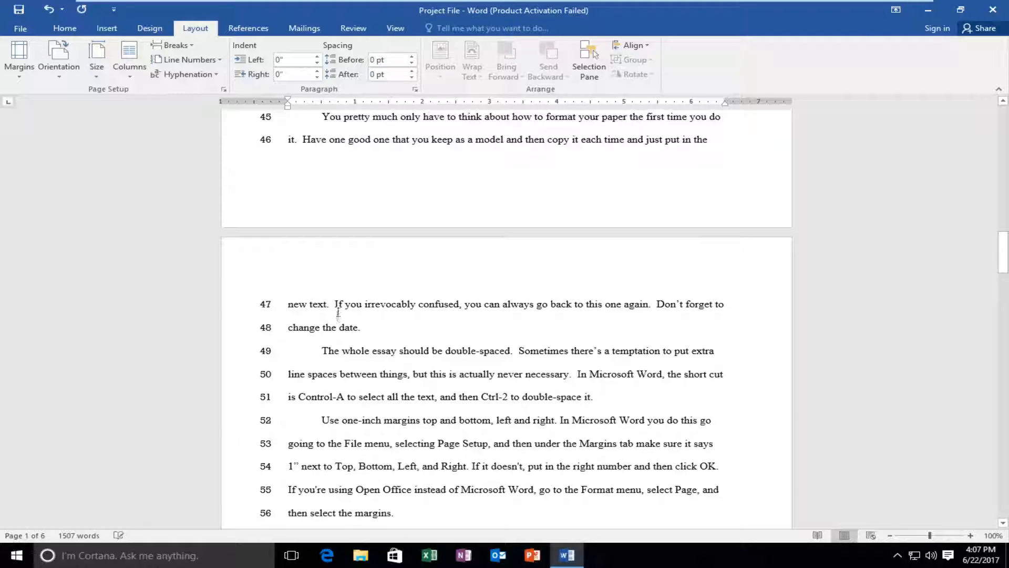
pyautogui.scroll(-3)
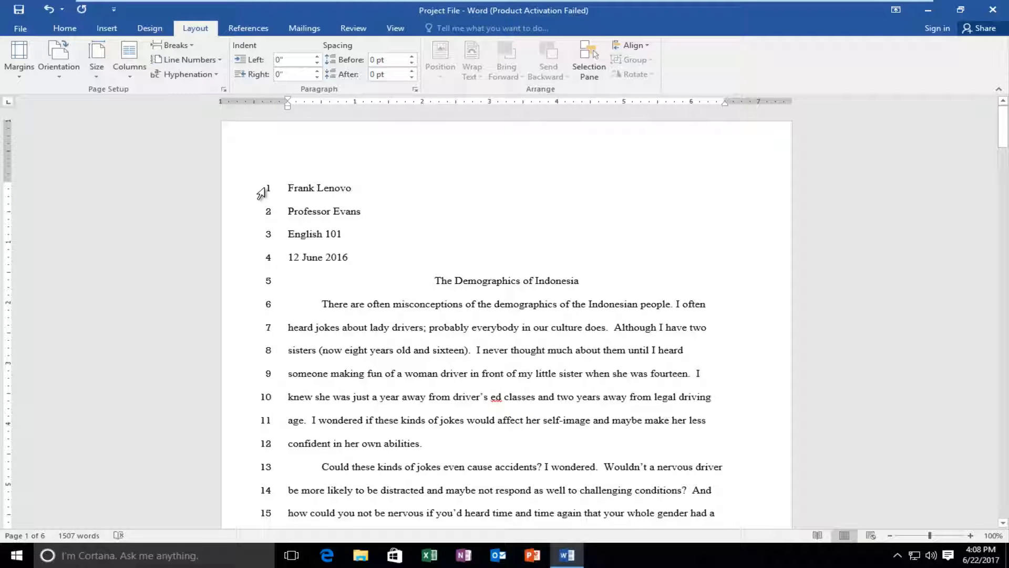
pyautogui.moveTo(248, 234)
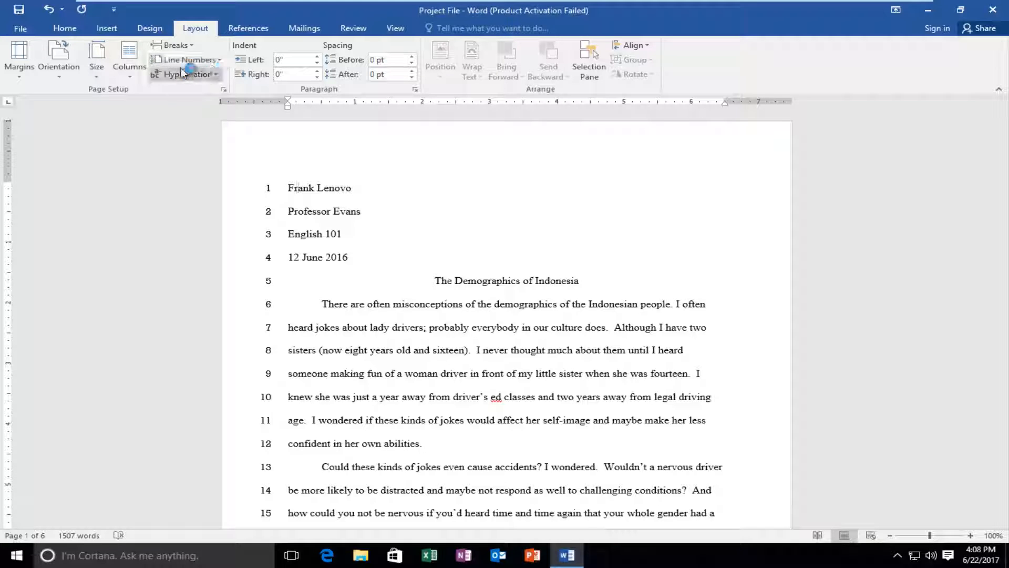
# - Set Line Numbers back to None and confirm the margins are blank again
pyautogui.click(187, 59)
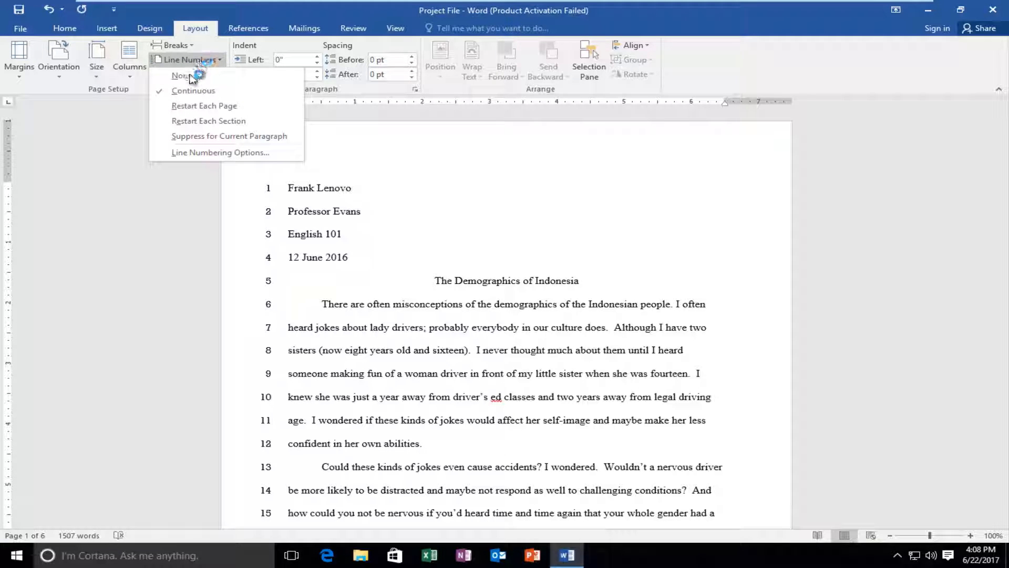
pyautogui.click(182, 76)
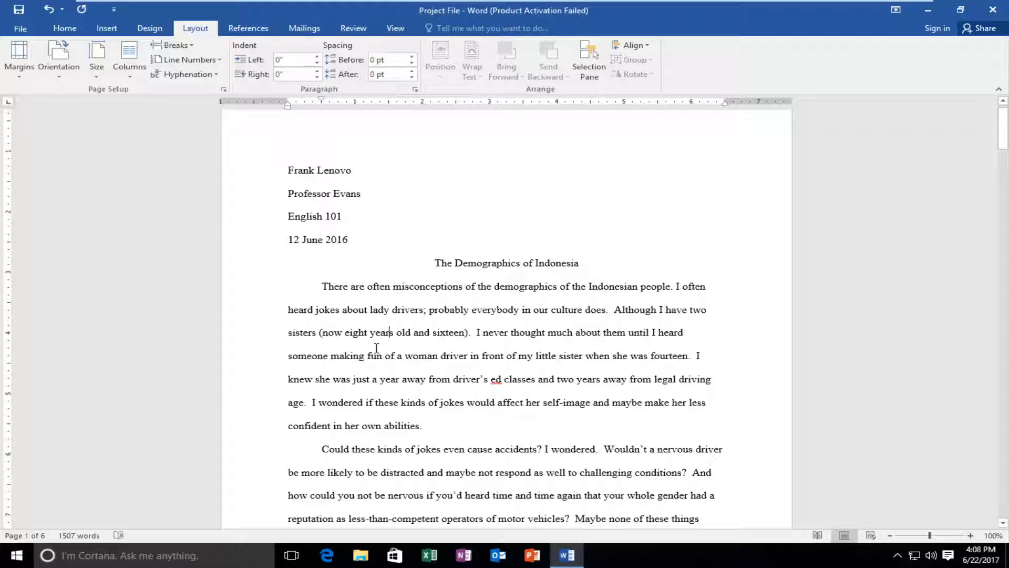
pyautogui.scroll(-3)
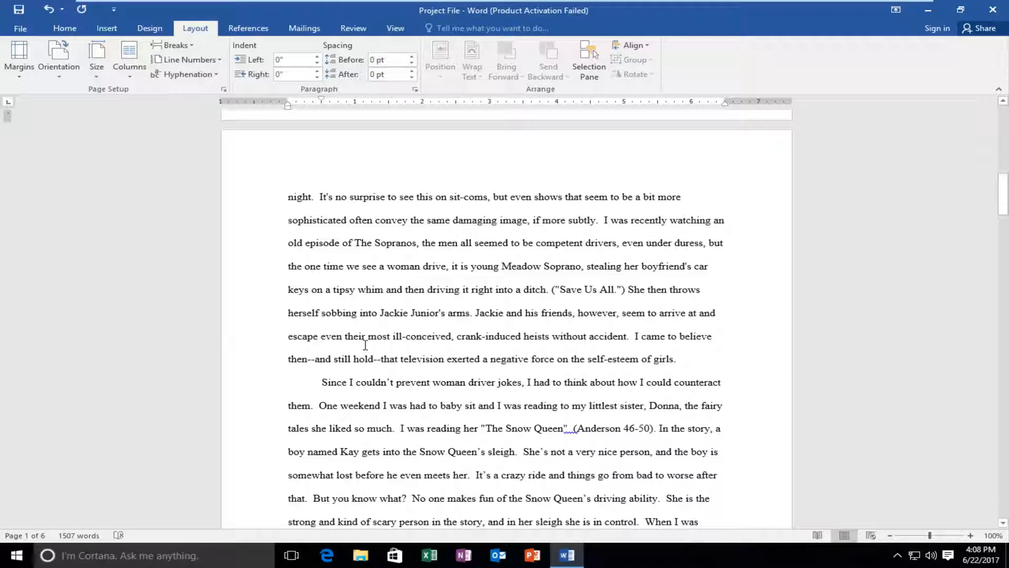